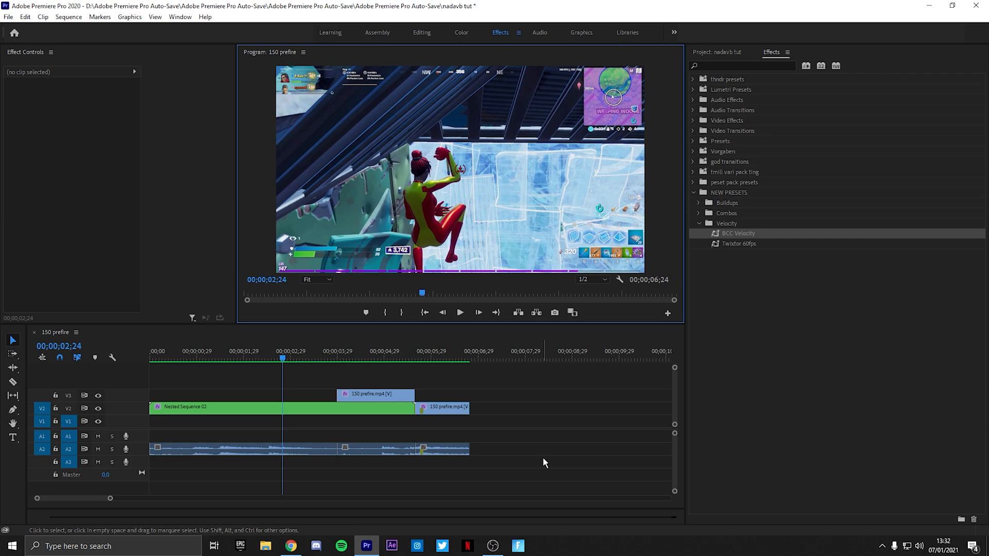
pyautogui.moveTo(518, 455)
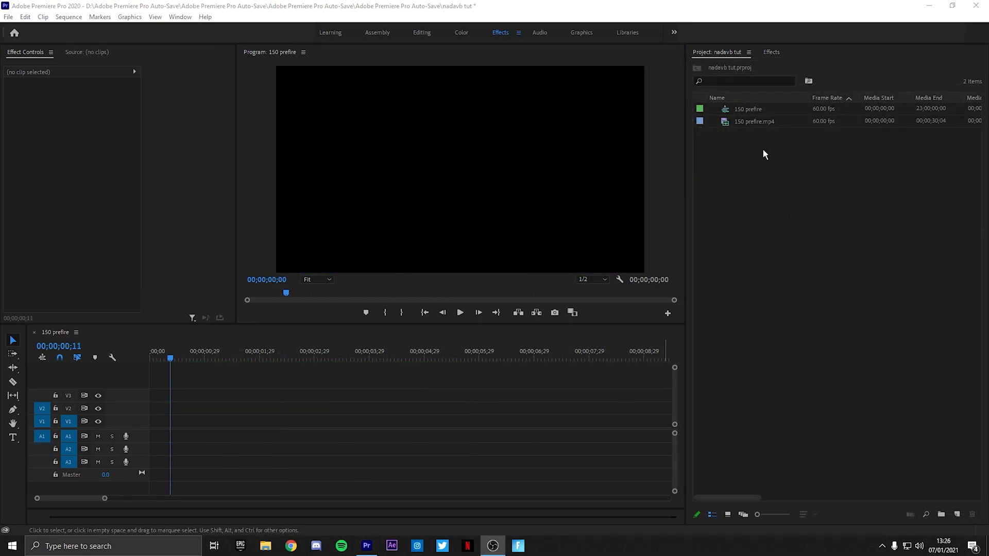
pyautogui.moveTo(803, 128)
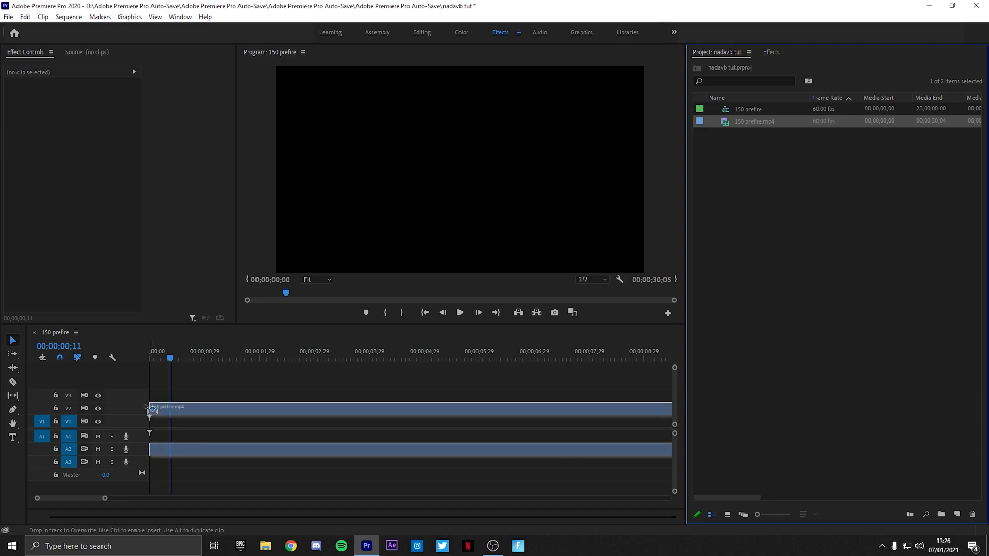
# Place 150 prefire.mp4 on the timeline and razor it twice to isolate the section near 4:29
pyautogui.moveTo(166, 407); pyautogui.dragTo(155, 410)
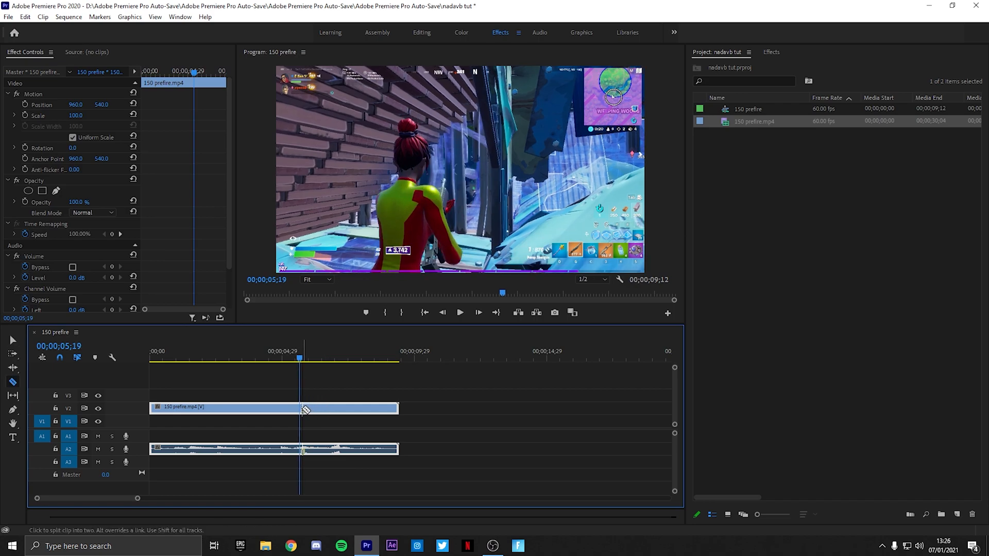
pyautogui.click(300, 407)
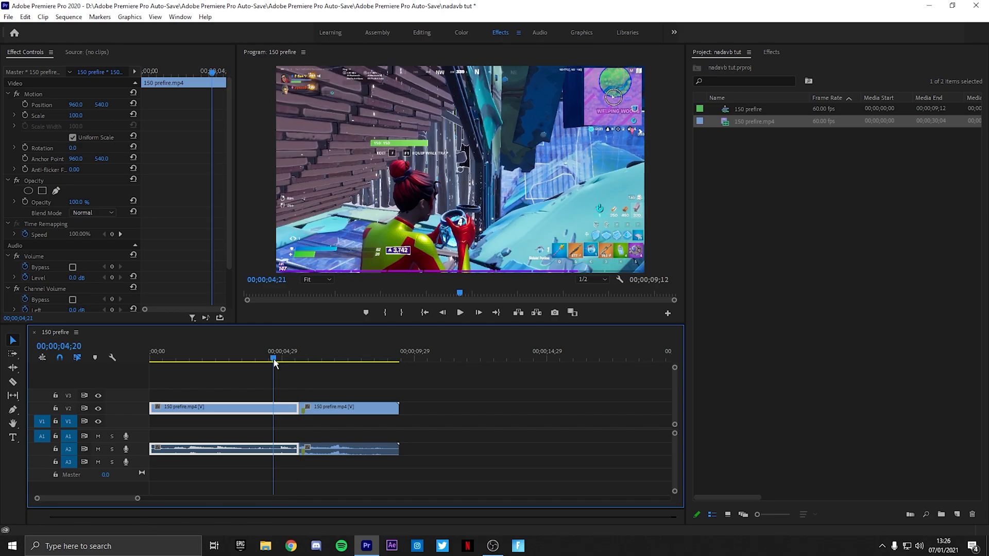
pyautogui.moveTo(273, 363); pyautogui.dragTo(257, 362)
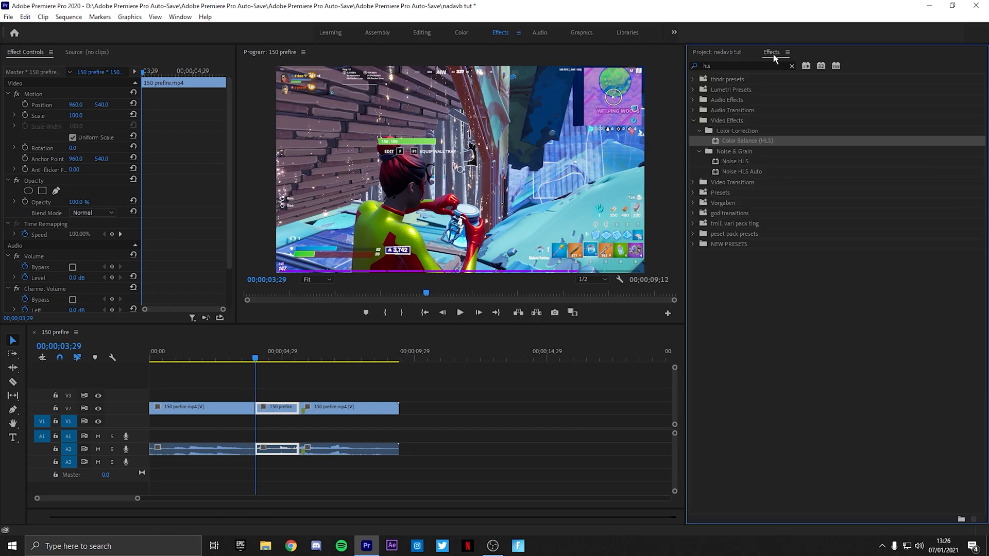
# Search 'bcc', apply BCC Colorize Glow to the middle clip, and add a heavily feathered mask
pyautogui.write('bcc col')
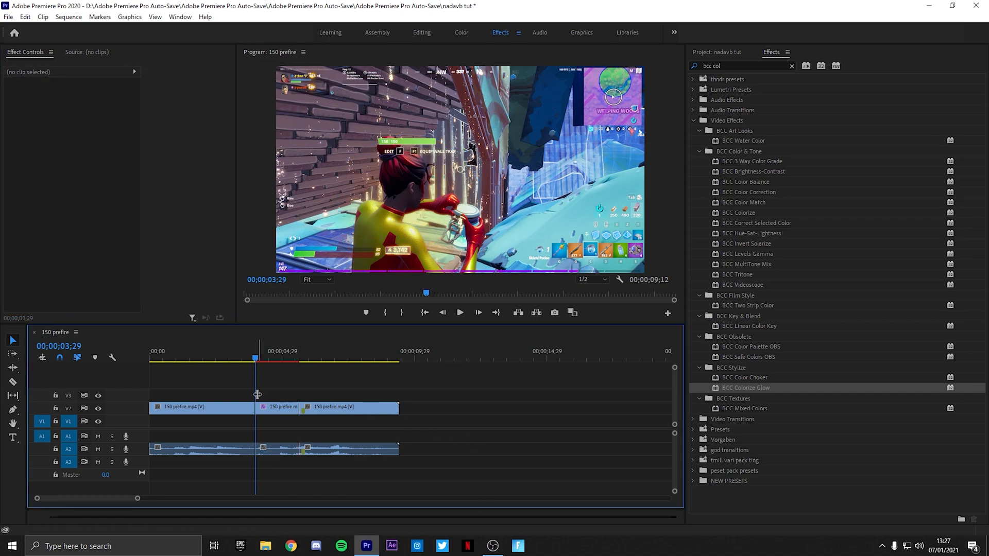
pyautogui.click(277, 407)
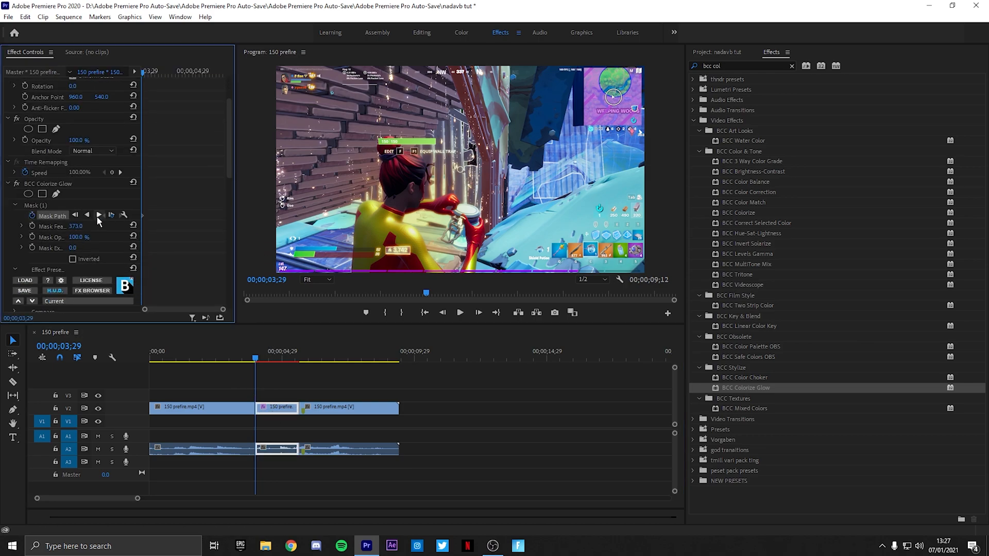
# Track the Colorize Glow mask path forward across the middle clip
pyautogui.click(99, 216)
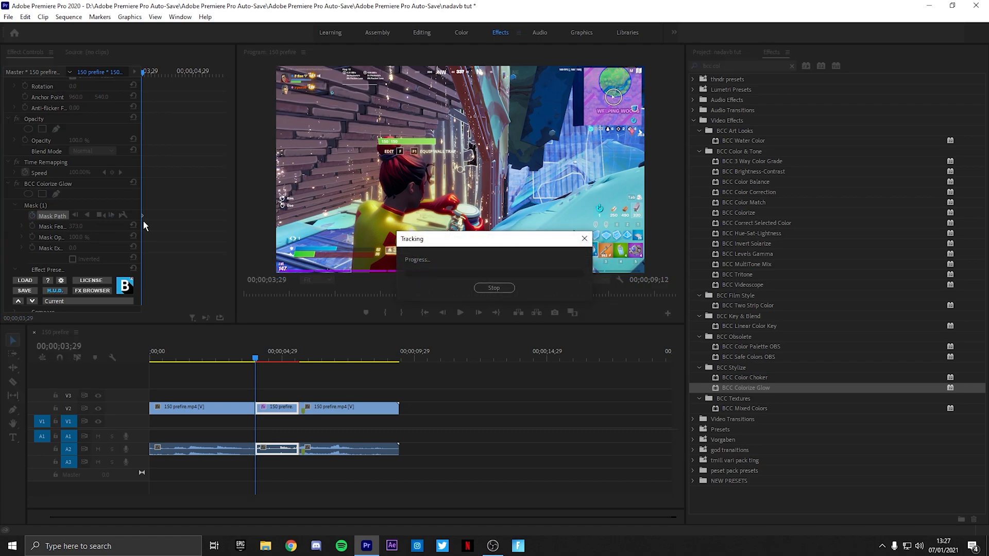
pyautogui.moveTo(390, 346)
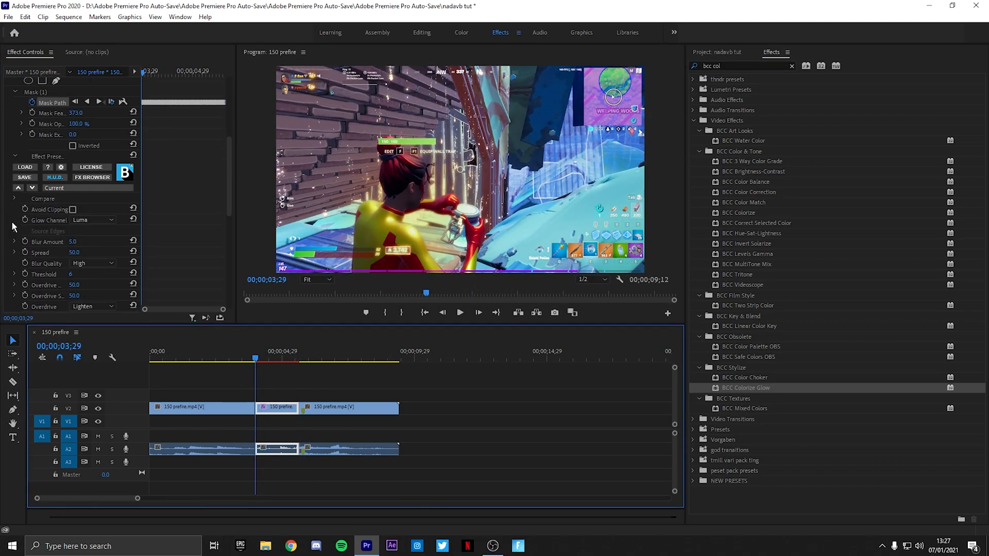
# Set Glow Channel to Luma Inverted, Blur Quality to Highest and Overdrive to Normal
pyautogui.click(93, 157)
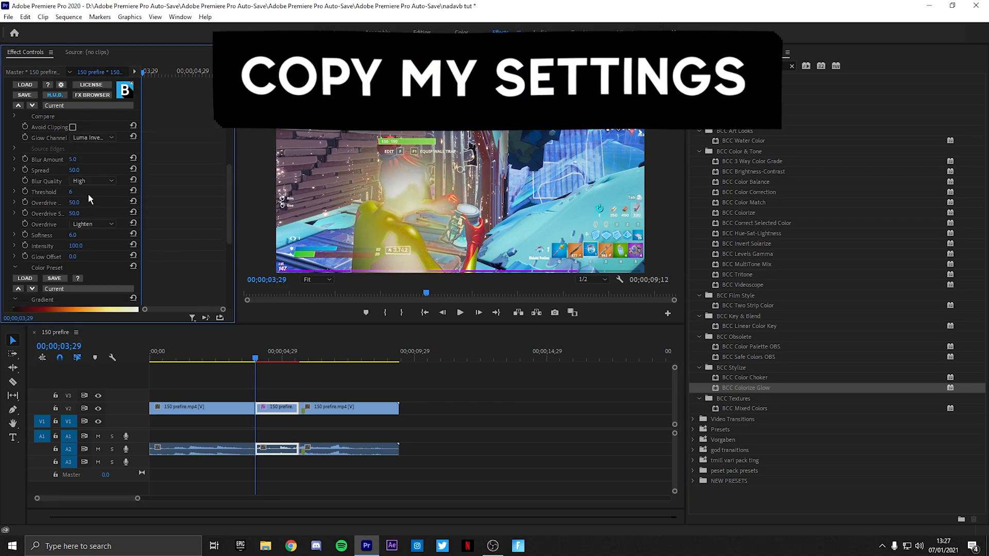
pyautogui.click(92, 181)
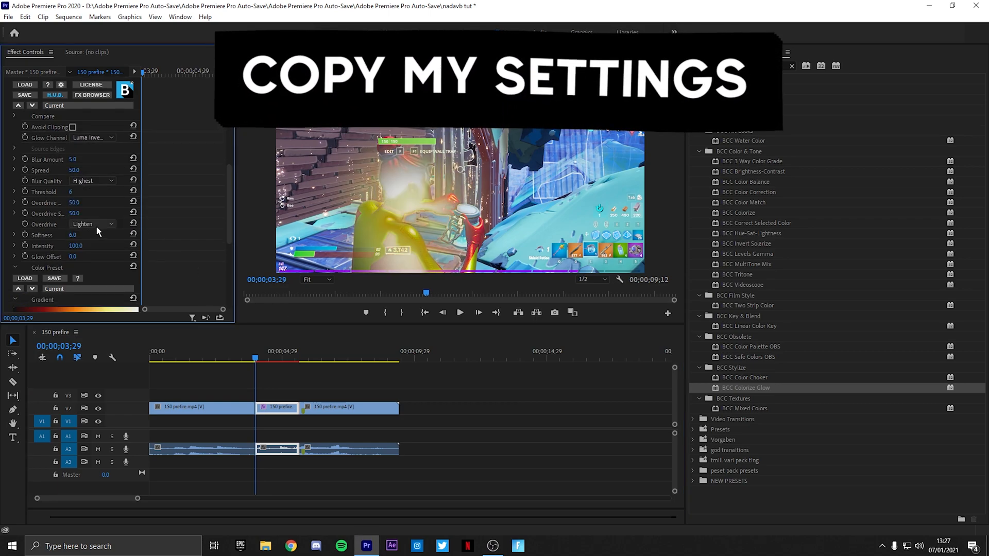
pyautogui.click(92, 224)
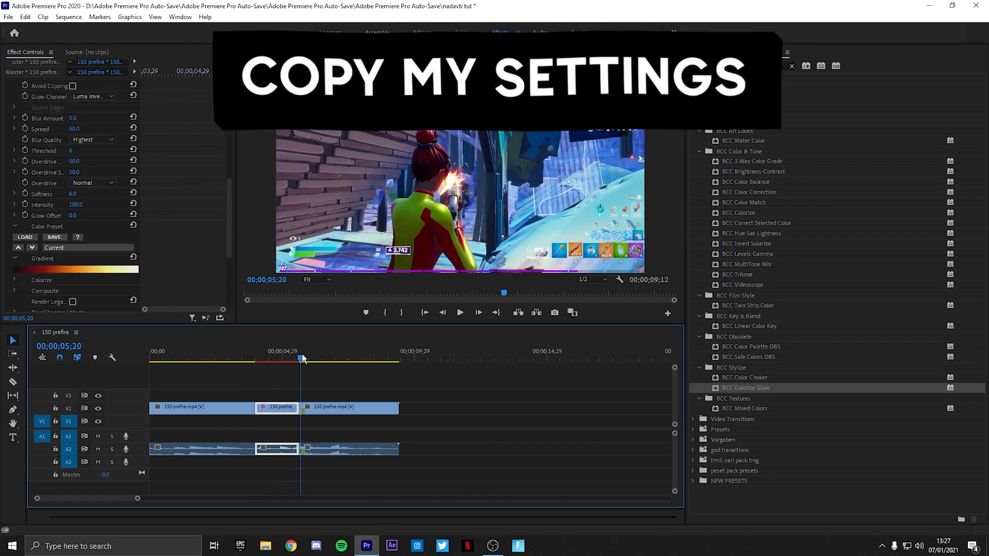
pyautogui.click(460, 312)
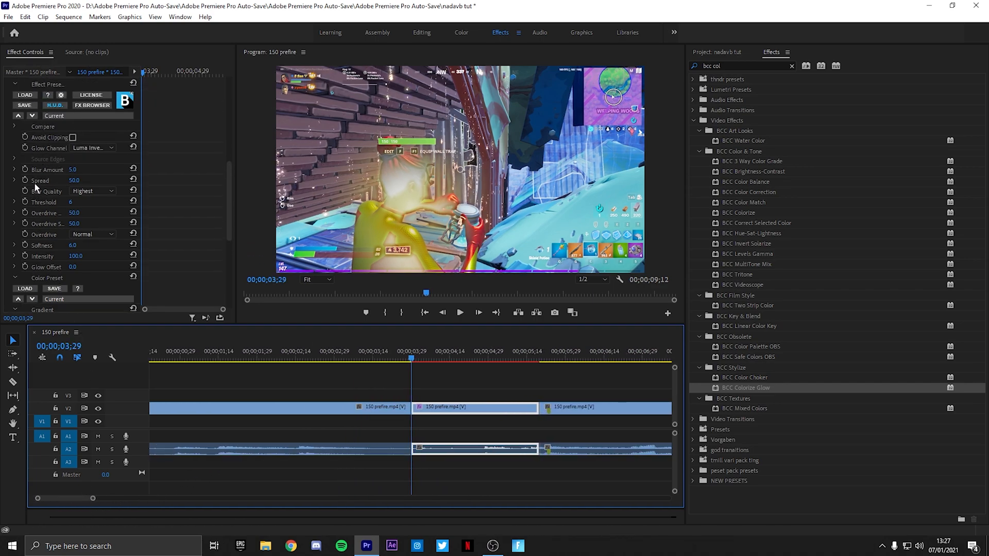
# Keyframe Mask Opacity from 0% at the clip start to 100%, then preview the section
pyautogui.scroll(-3)
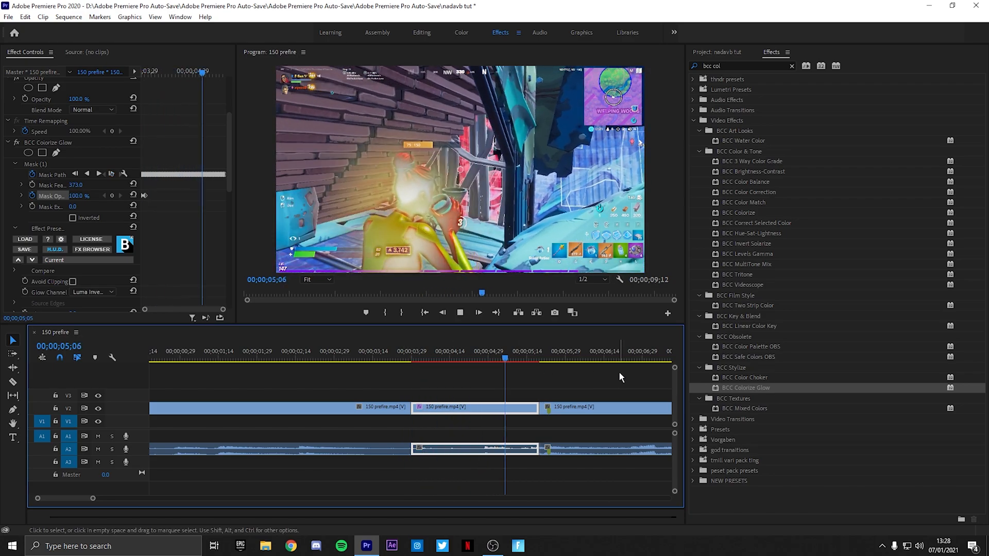
pyautogui.click(405, 350)
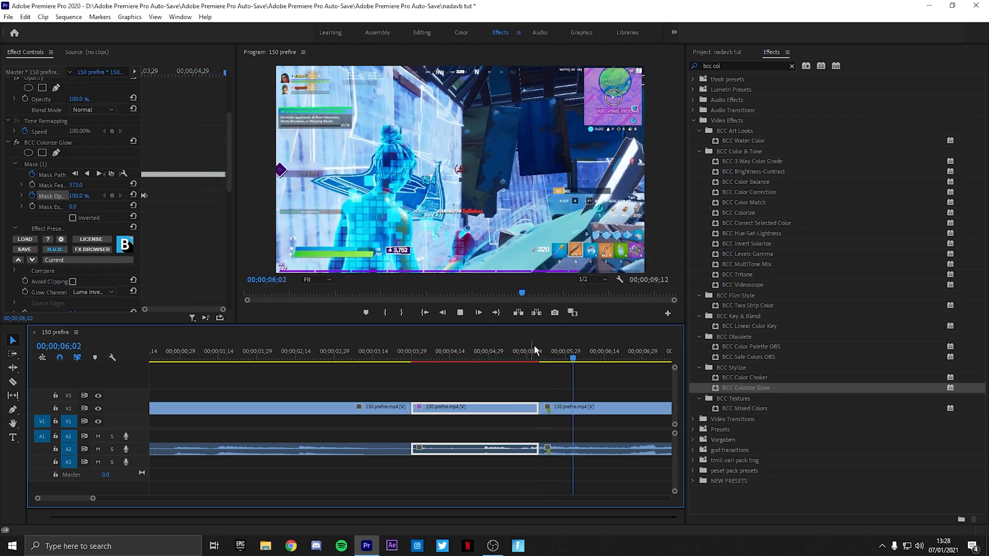
pyautogui.click(410, 360)
pyautogui.write('h')
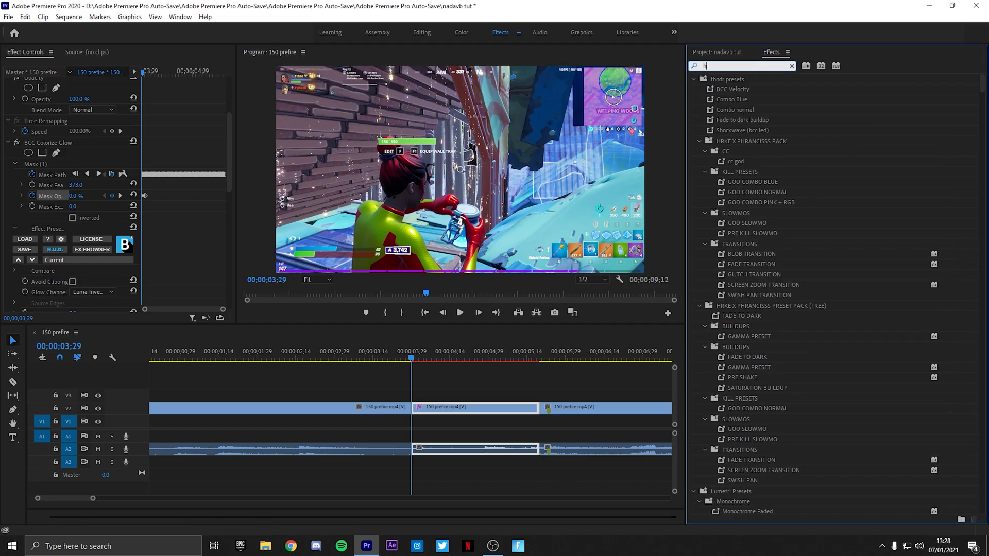
# Preview the glow buildup, then select the earlier V2/A2 clips and right-click them
pyautogui.write('ls')
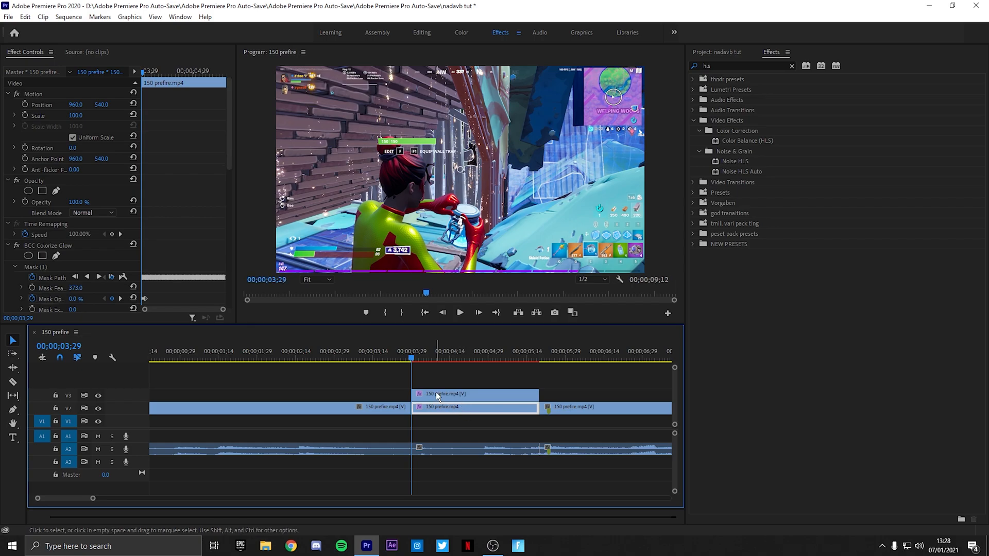
pyautogui.rightClick(48, 245)
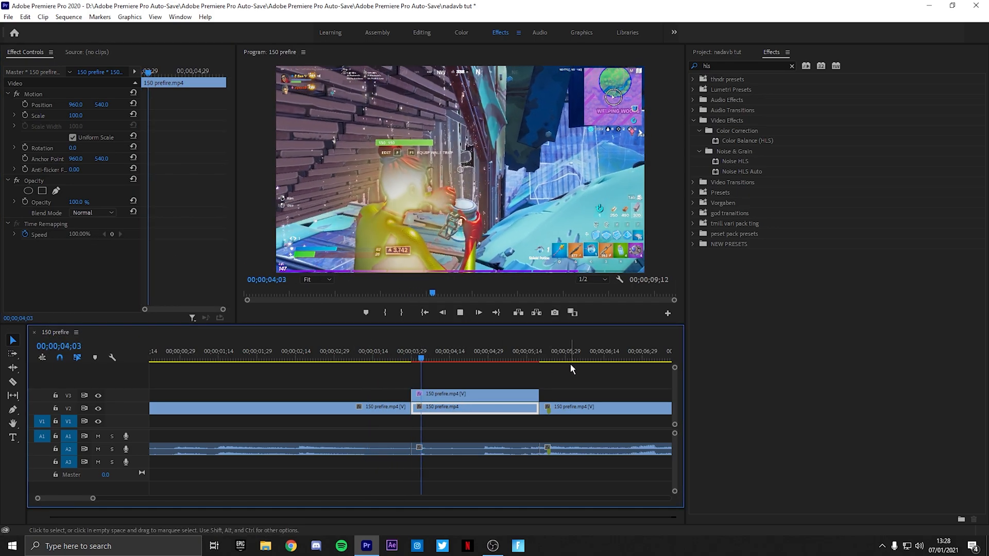
pyautogui.click(527, 359)
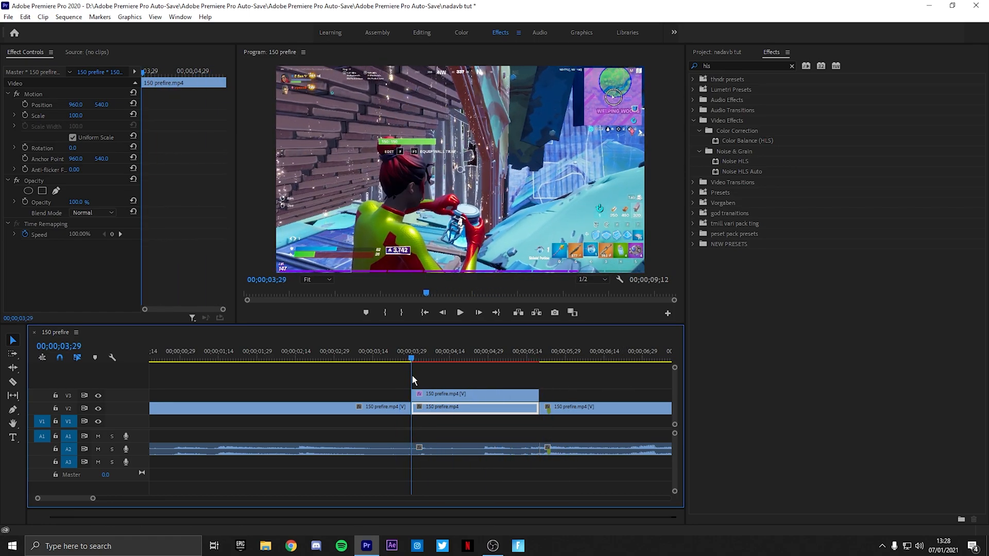
pyautogui.rightClick(413, 379)
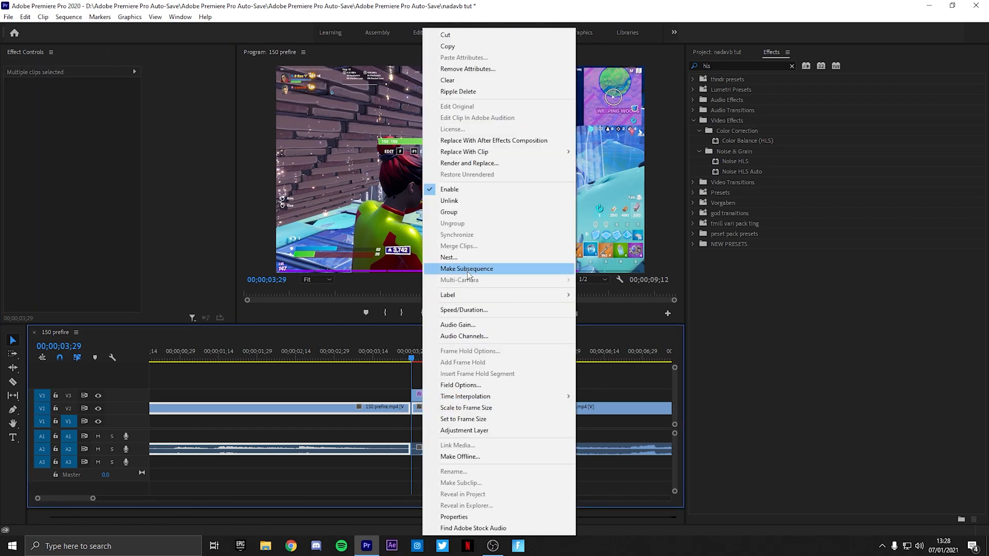
# Nest the earlier clips as Nested Sequence 02 and keyframe HLS Lightness and Saturation to -30
pyautogui.click(466, 269)
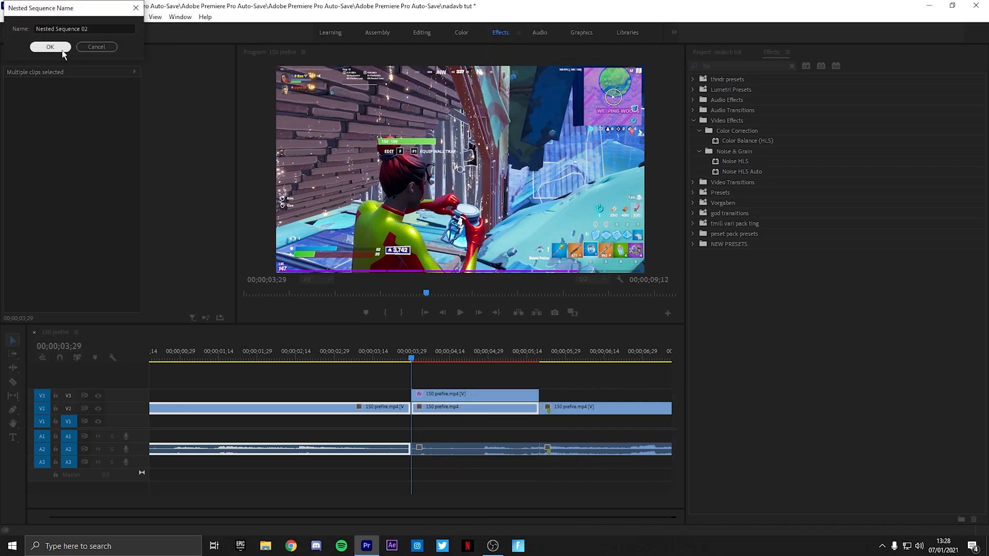
pyautogui.click(50, 46)
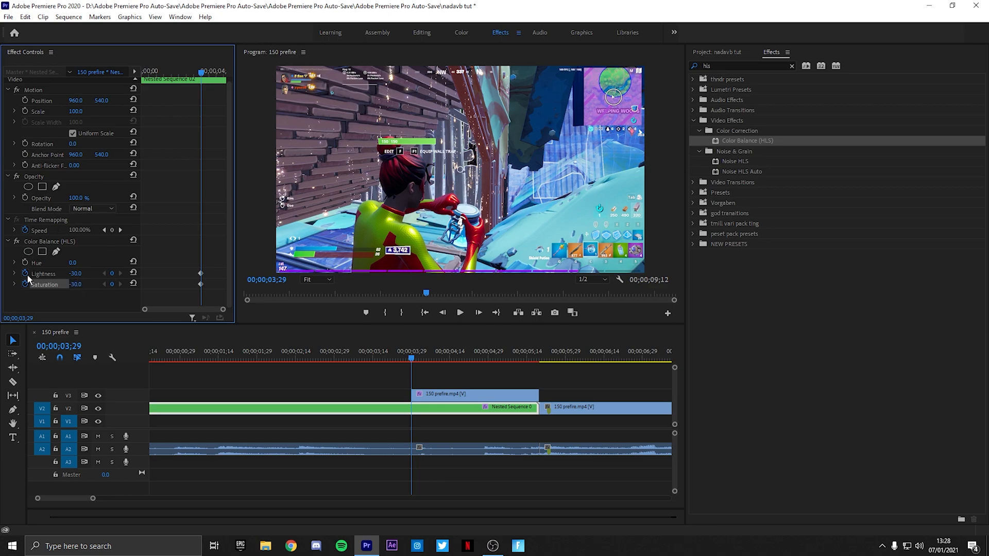
pyautogui.click(301, 359)
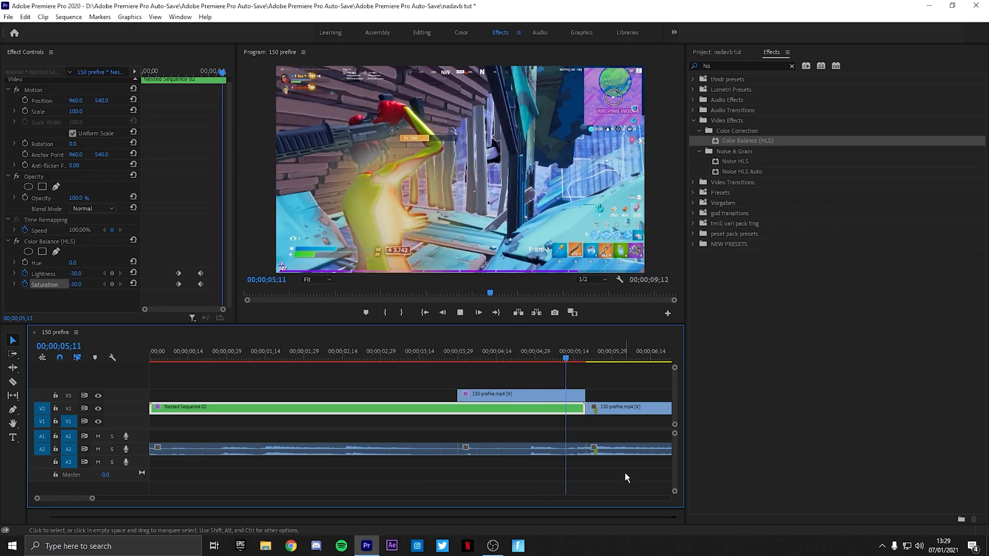
# On the V3 character clip, paste the glow mask into Color Balance (HLS), inverted, Lightness -30
pyautogui.click(462, 360)
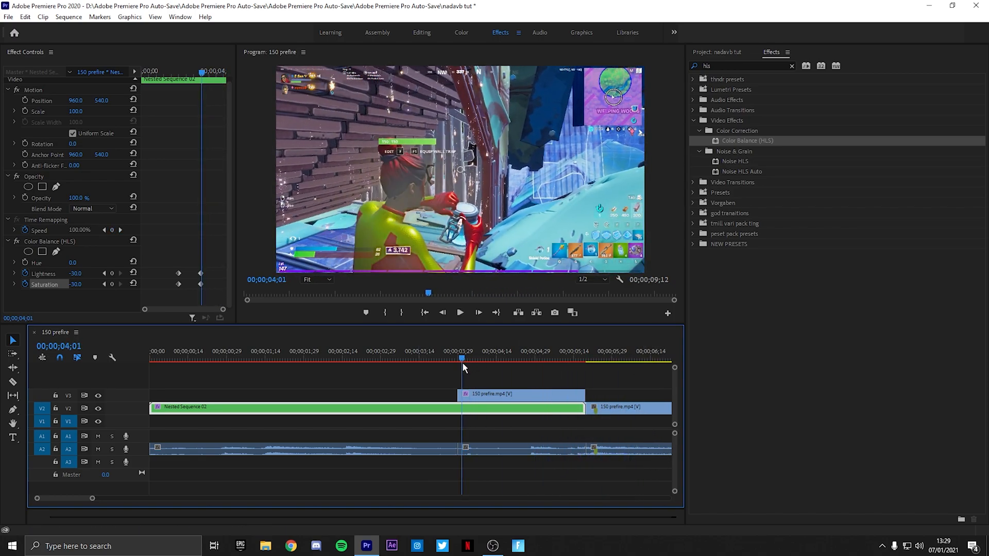
pyautogui.click(457, 359)
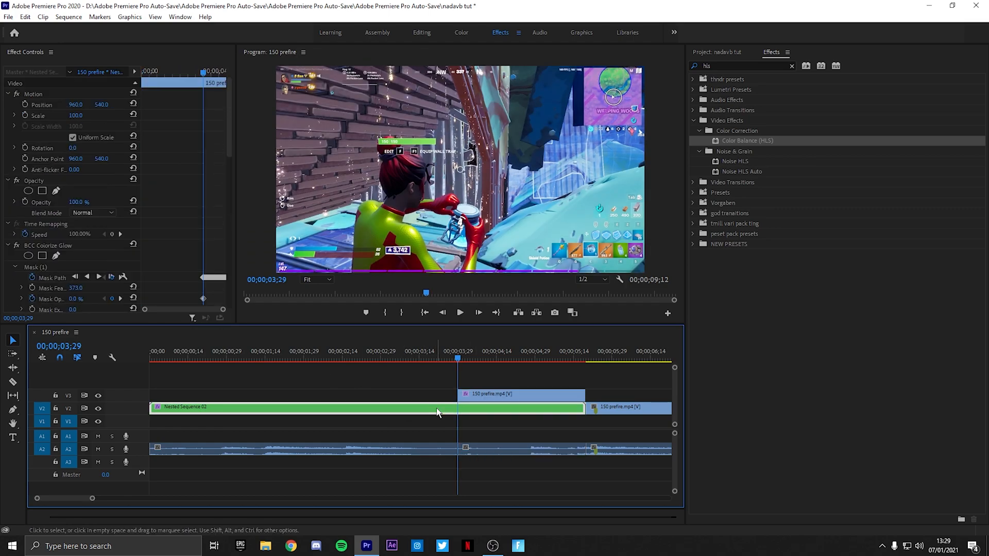
pyautogui.click(488, 360)
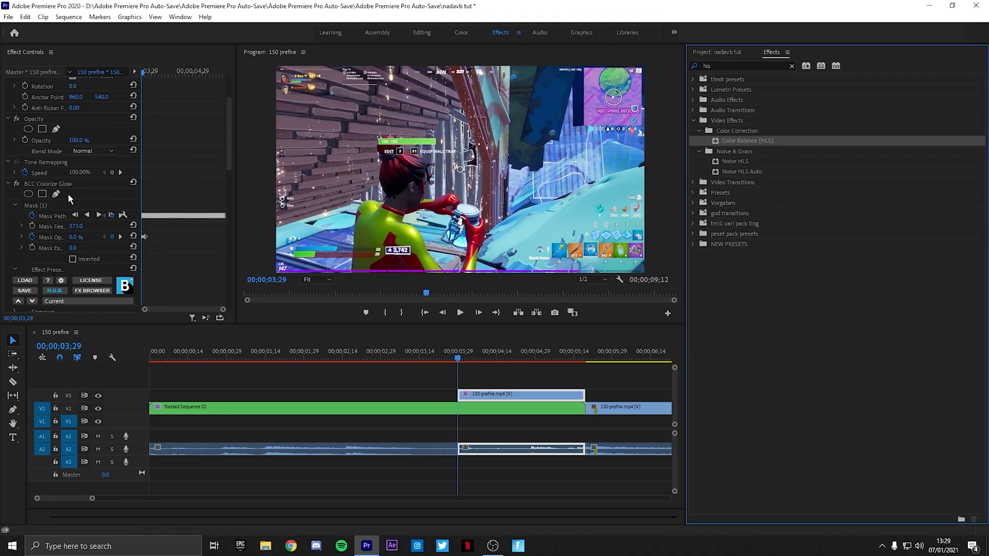
pyautogui.rightClick(34, 163)
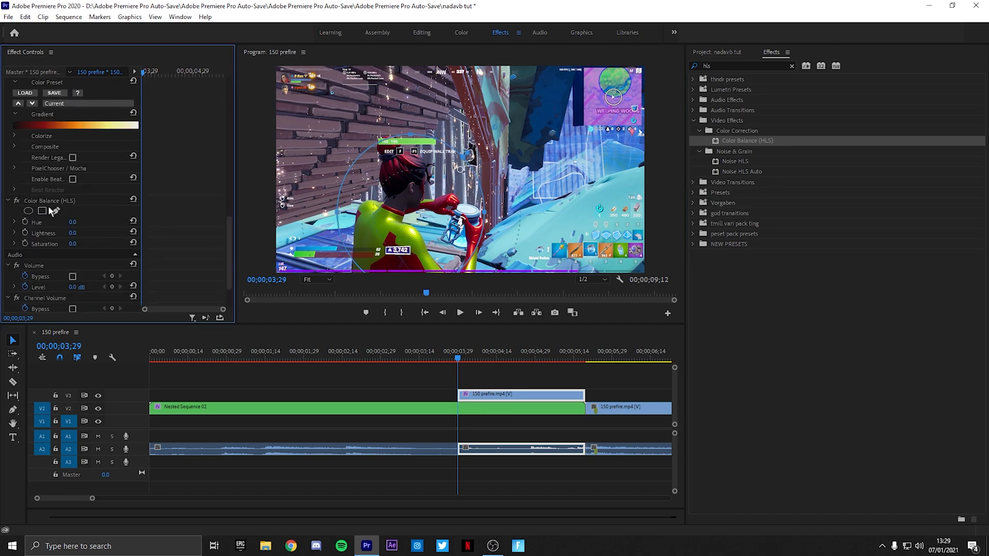
pyautogui.rightClick(36, 165)
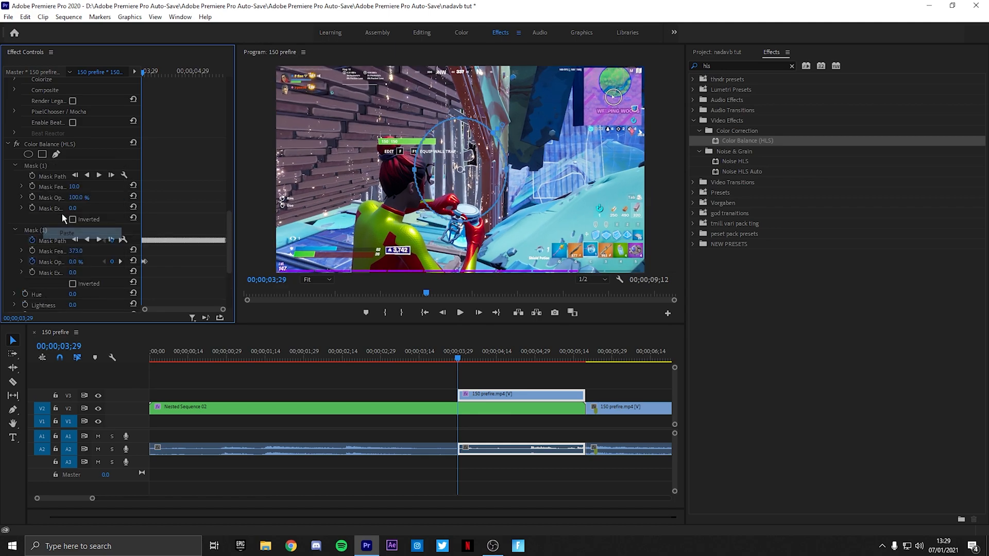
pyautogui.rightClick(50, 144)
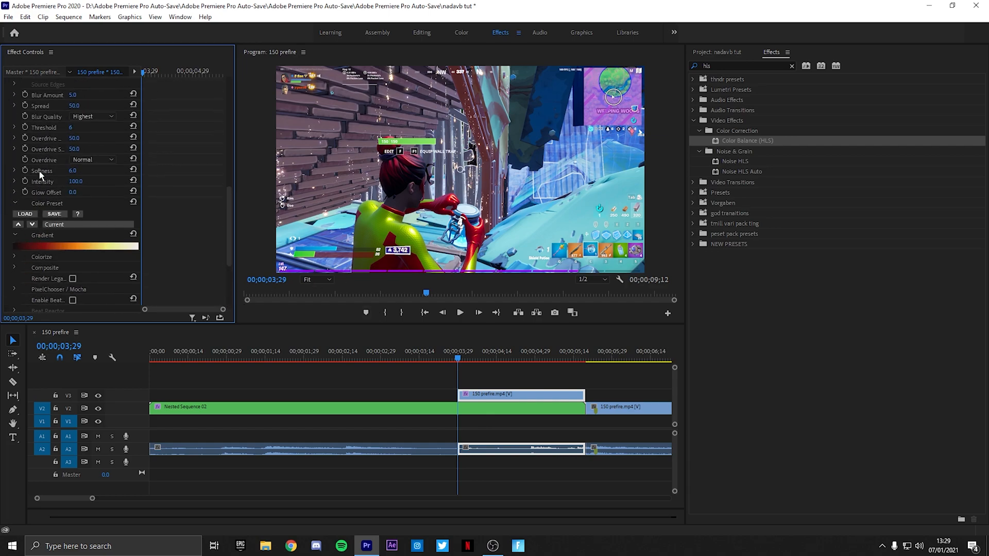
pyautogui.scroll(-3)
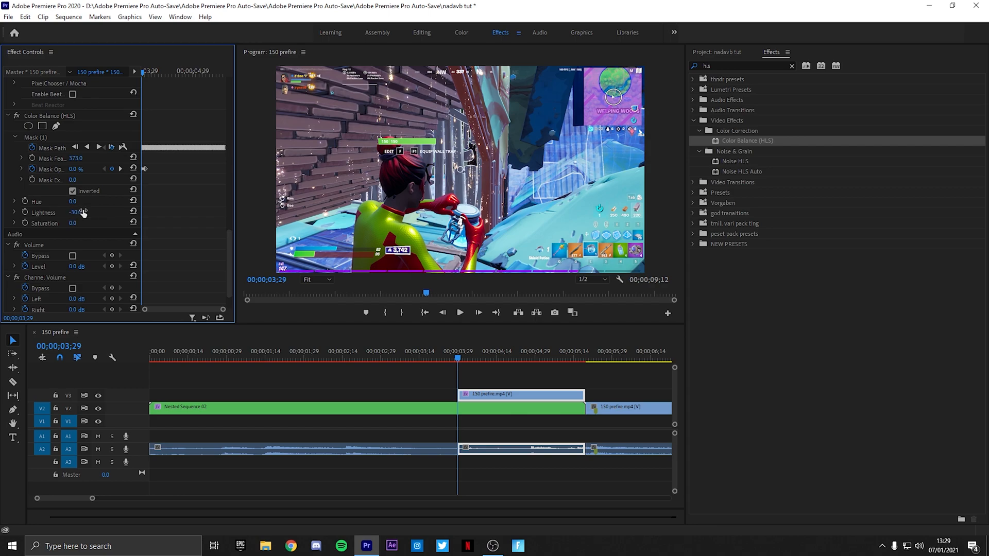
# Trim the sequence to 6;24 and play from the glow buildup to the end
pyautogui.moveTo(75, 222); pyautogui.dragTo(76, 222)
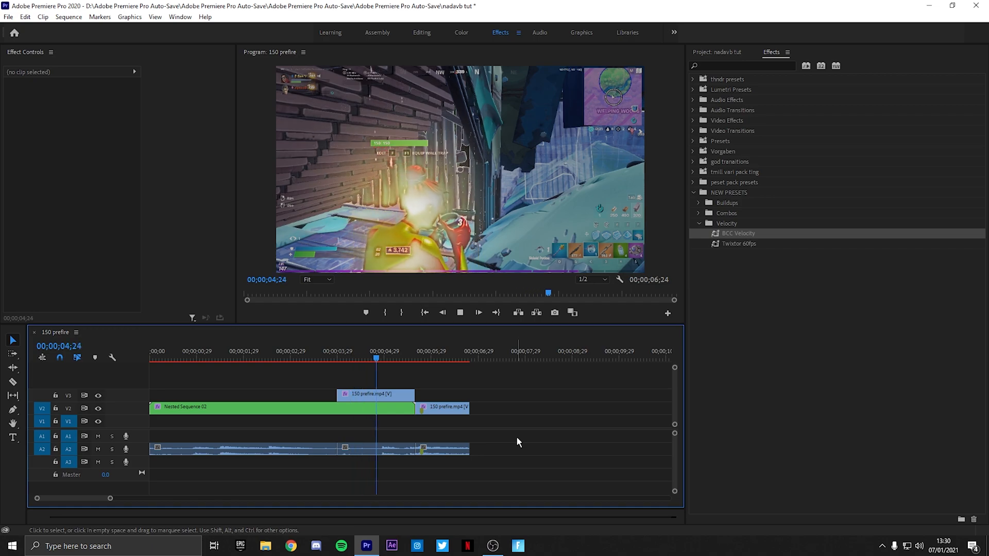
pyautogui.click(468, 351)
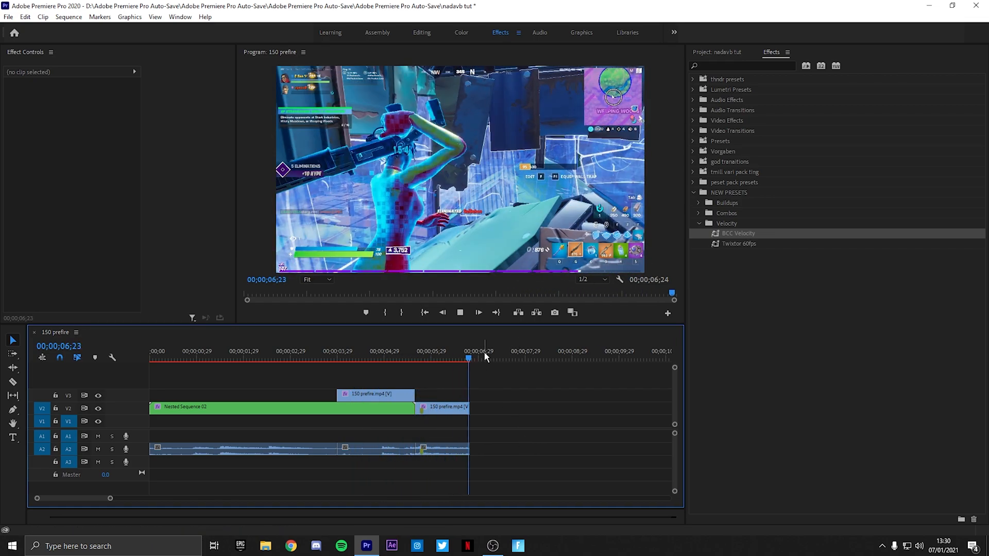